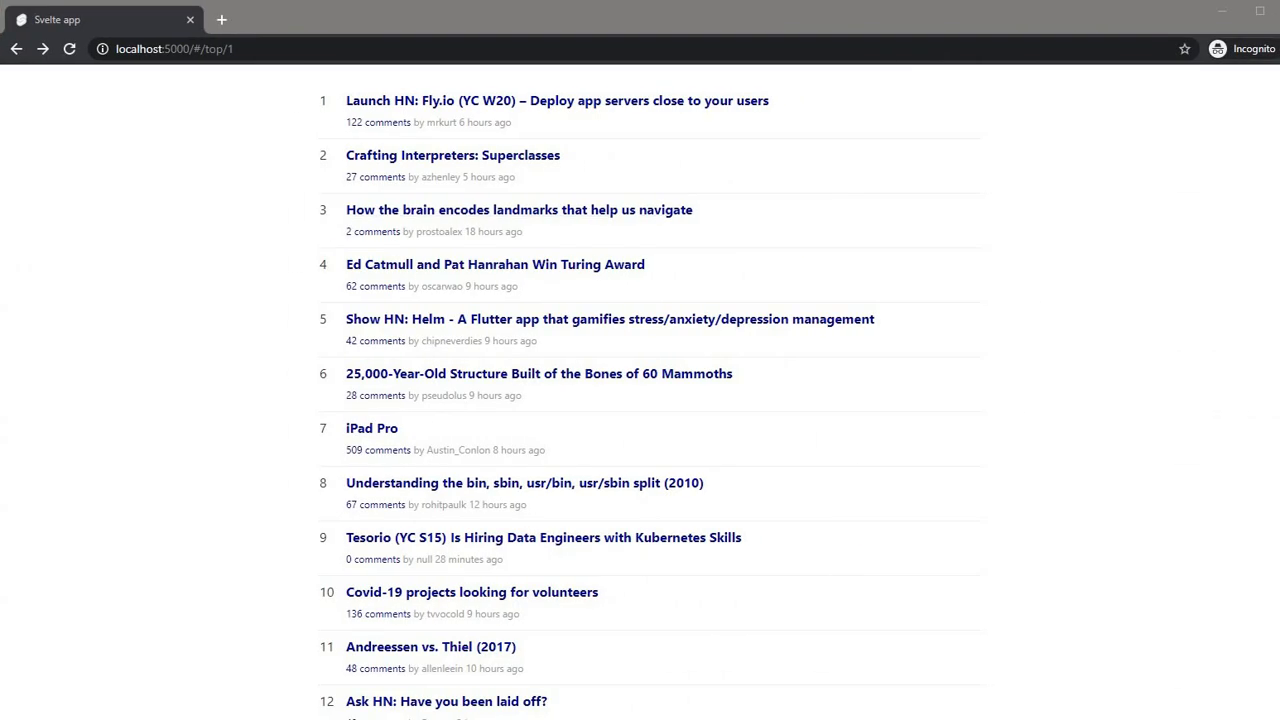
# - Stop the dev server with Ctrl+C and run npm run build for svelte-app
pyautogui.scroll(-3)
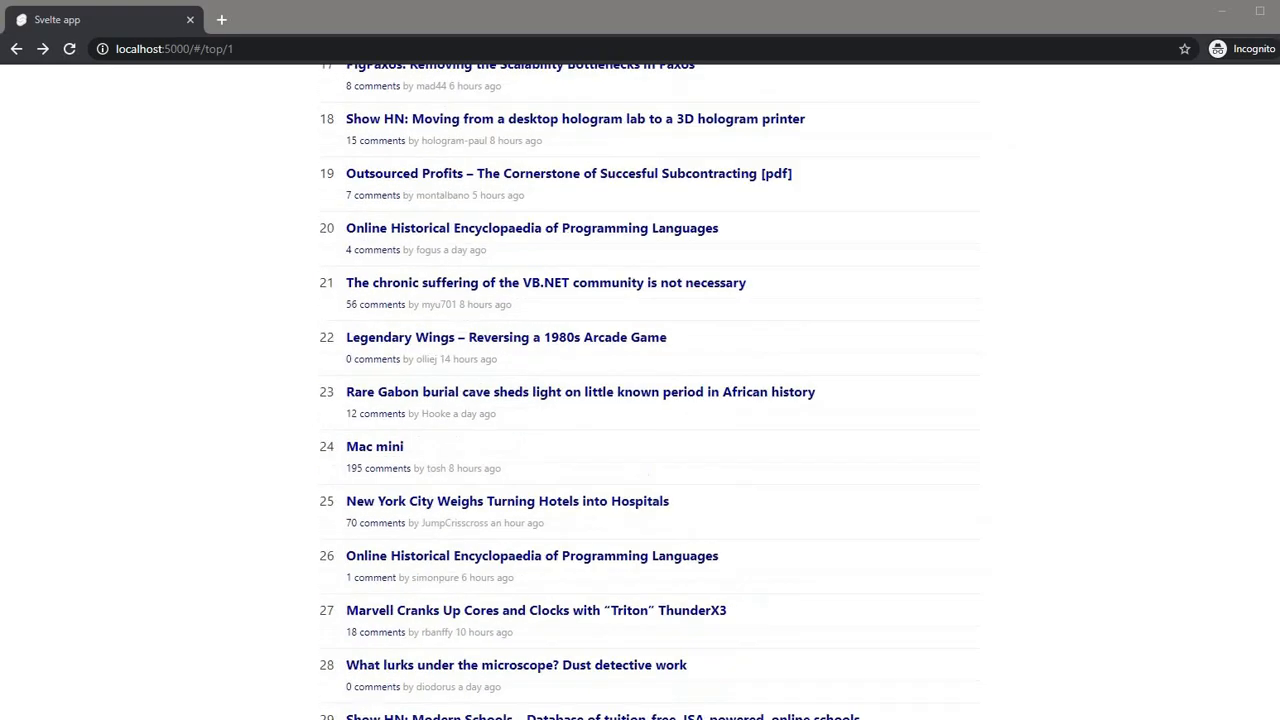
pyautogui.scroll(3)
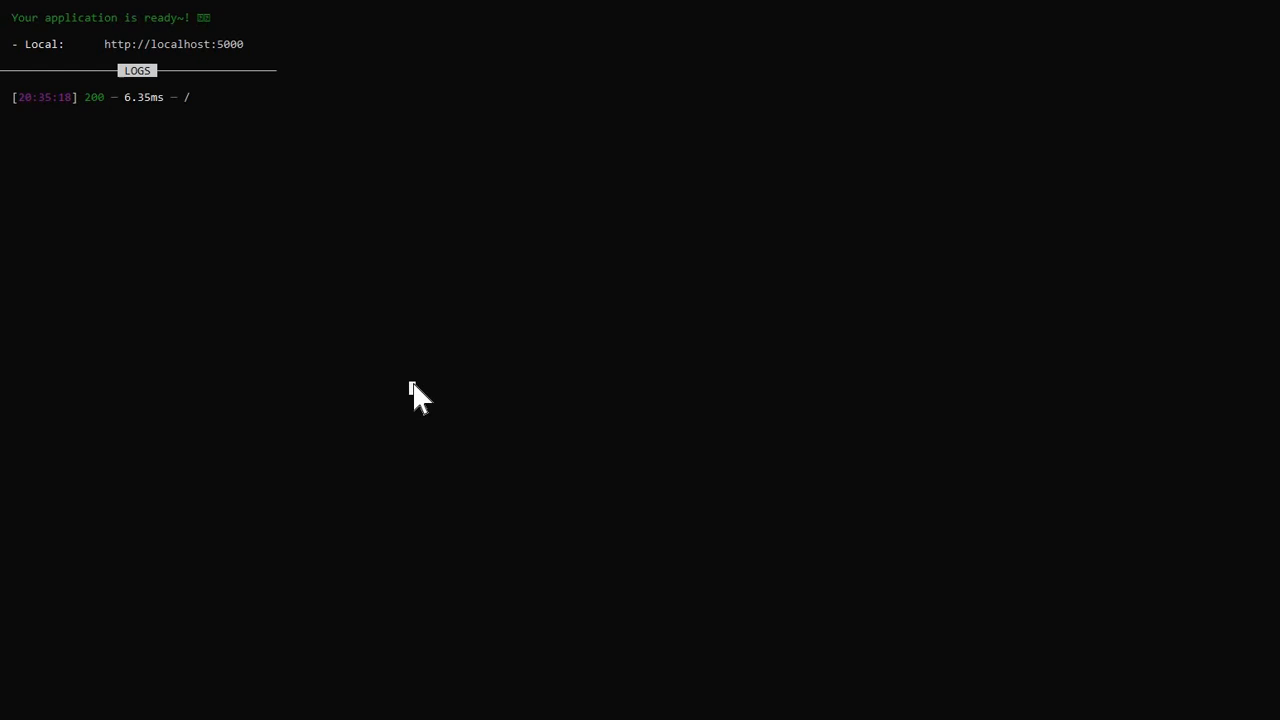
pyautogui.press('ctrl+c')
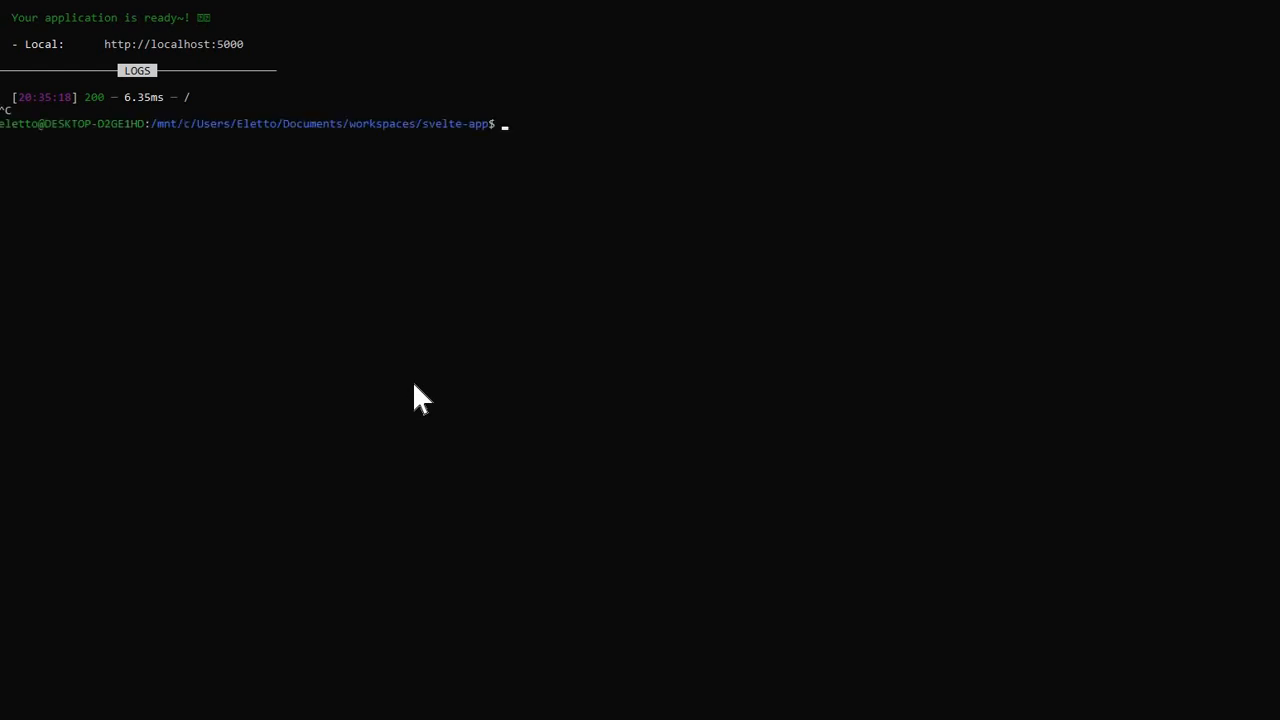
pyautogui.write('np')
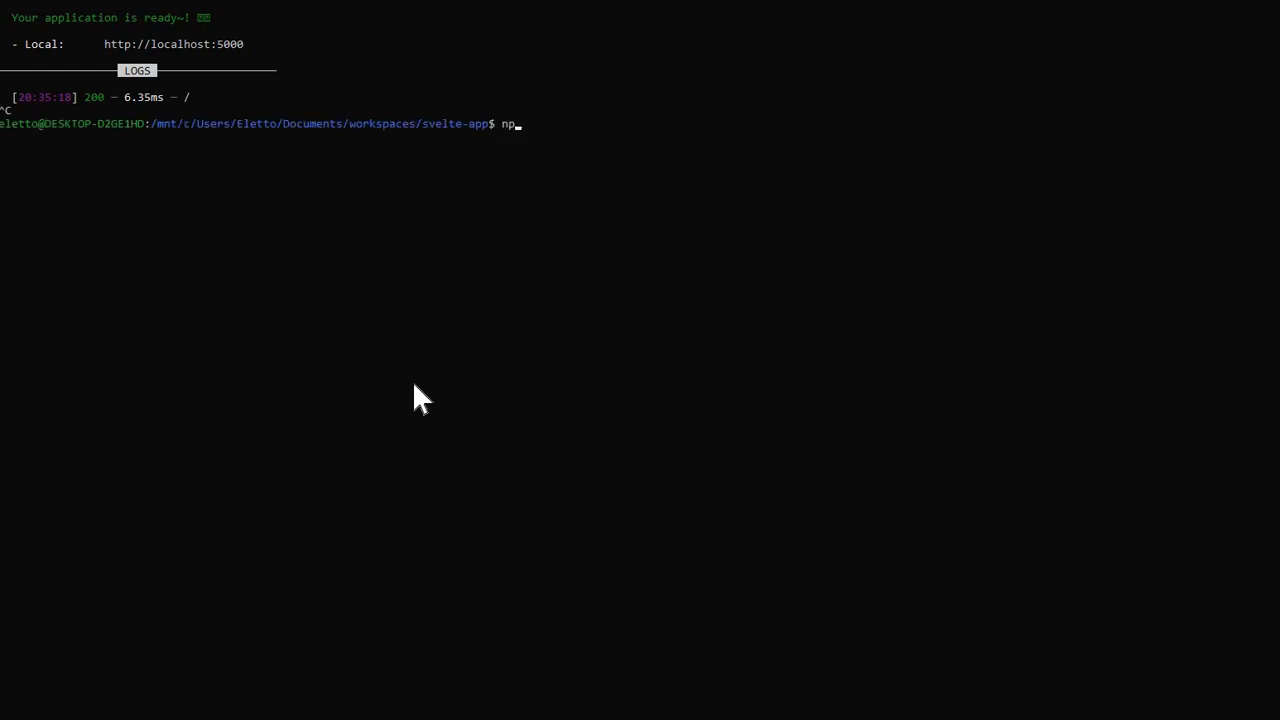
pyautogui.write('m run b')
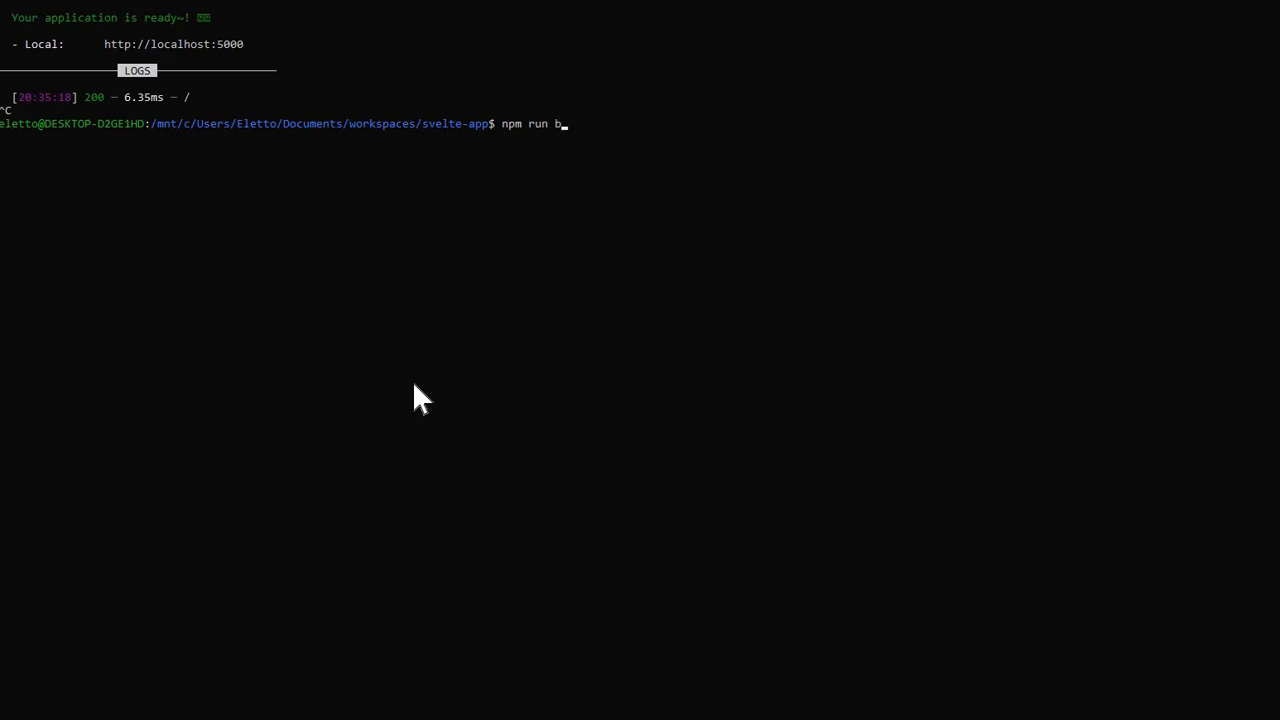
pyautogui.press('Return')
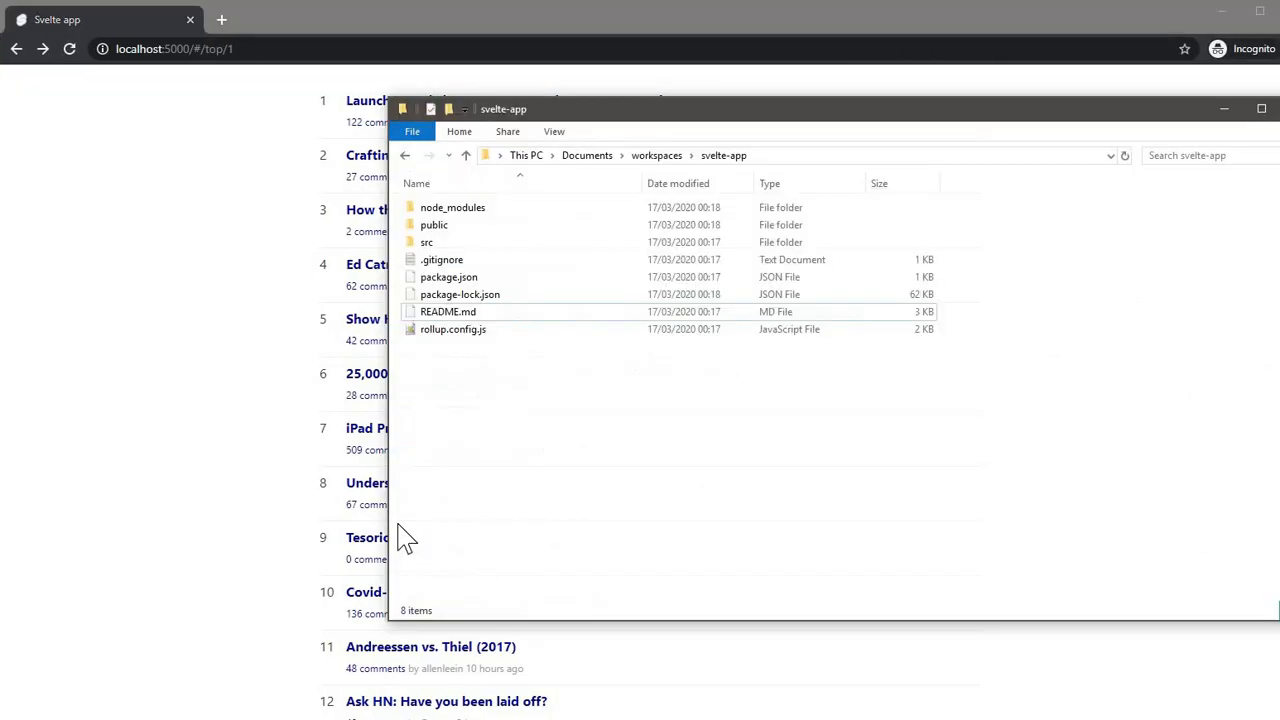
# - Compress the public folder into public.zip via Send to > Compressed (zipped) folder
pyautogui.click(434, 224)
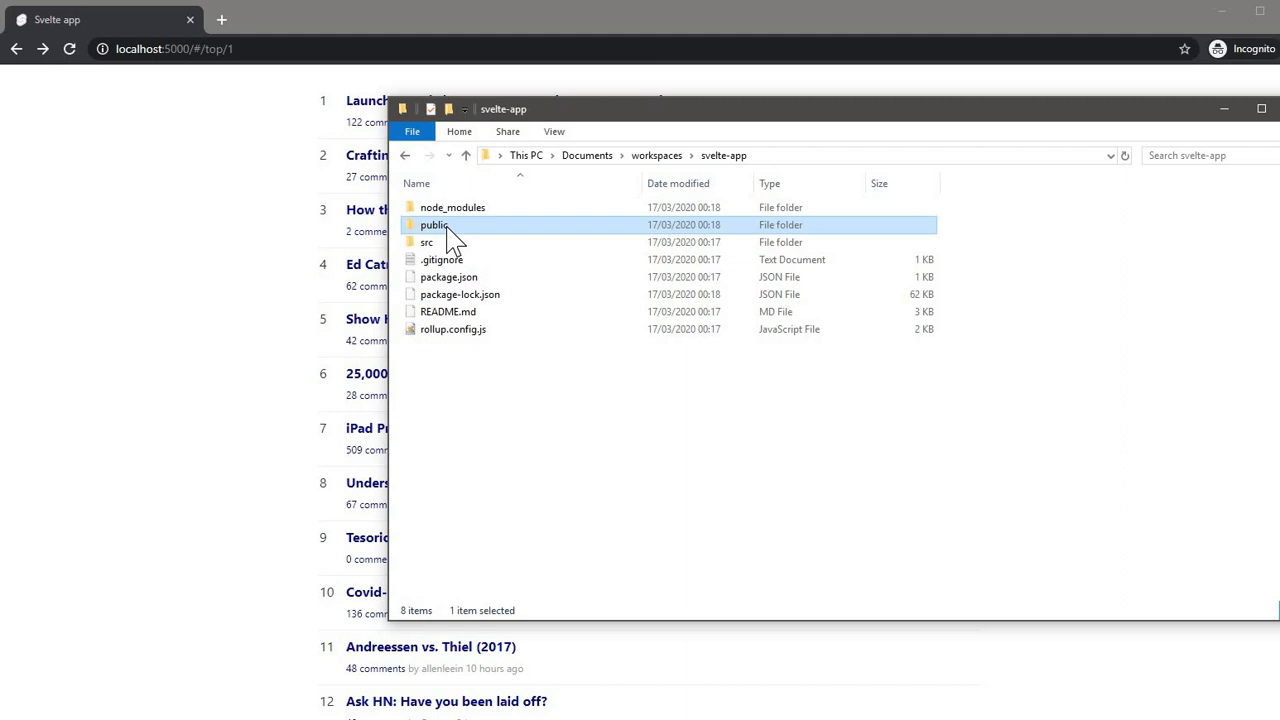
pyautogui.moveTo(435, 224)
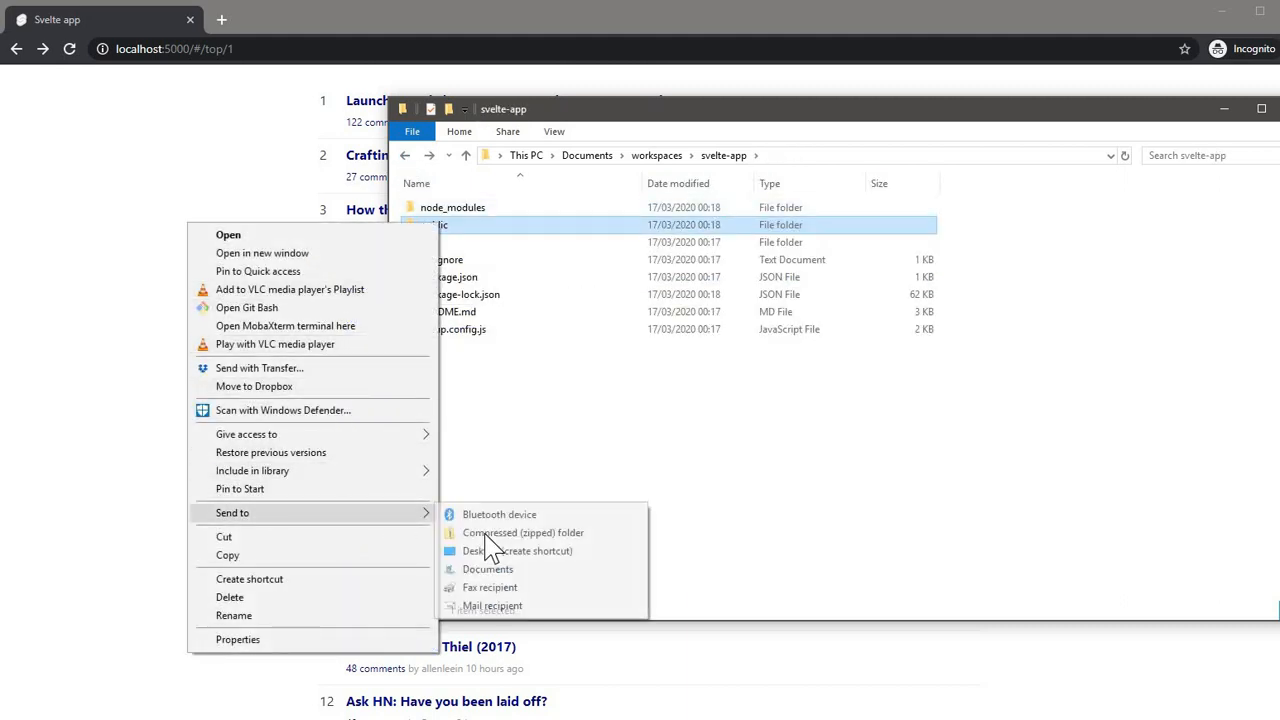
pyautogui.click(523, 532)
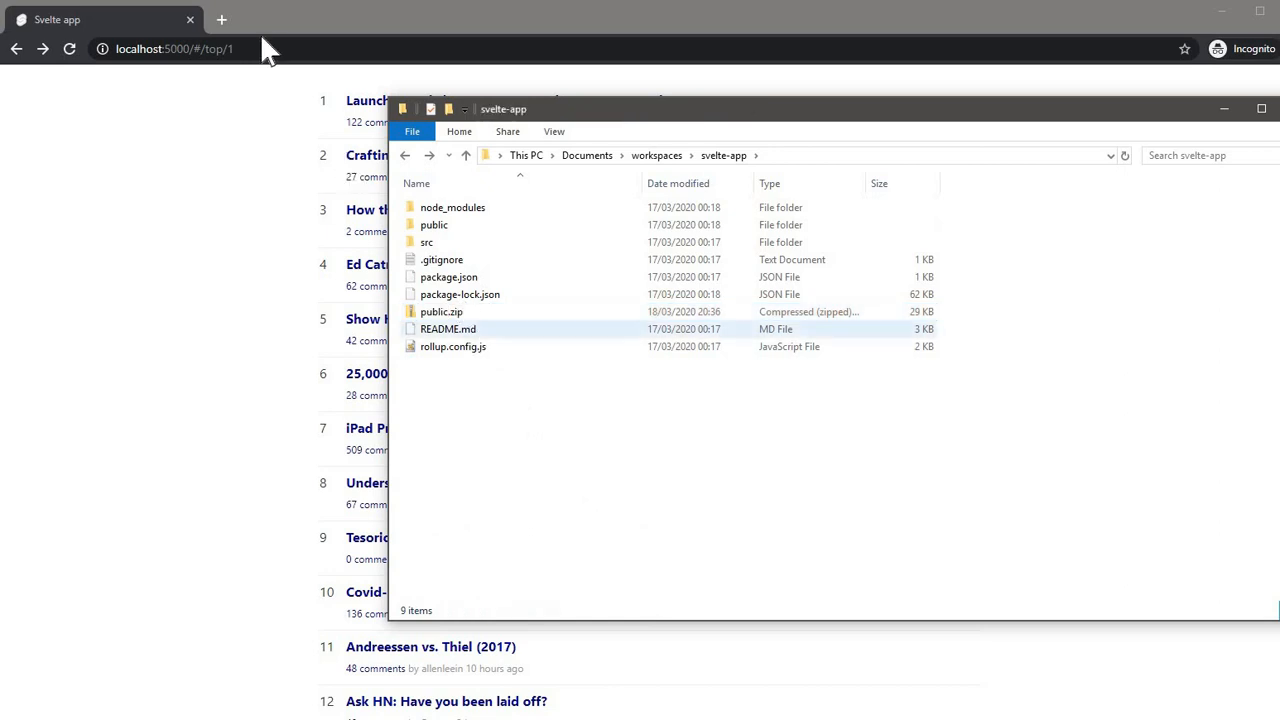
# - On tiiny.host, launch public.zip under the domain hn
pyautogui.click(221, 19)
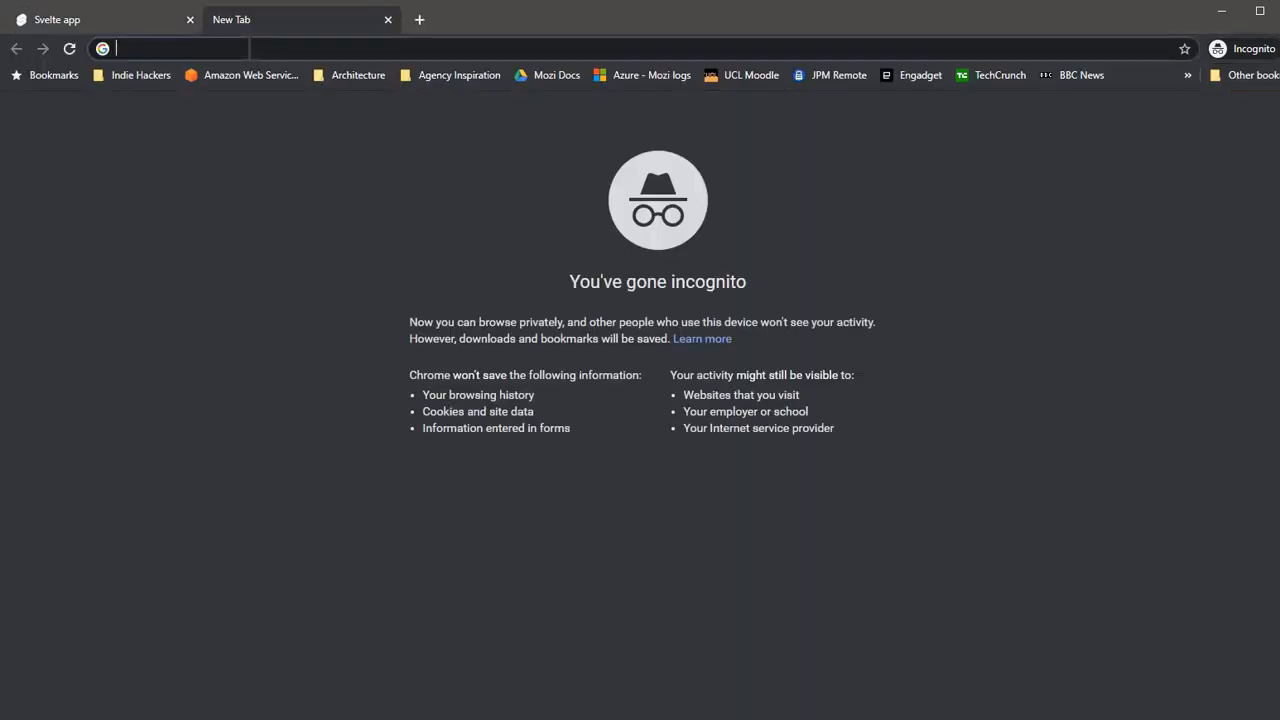
pyautogui.write('tiiny.host')
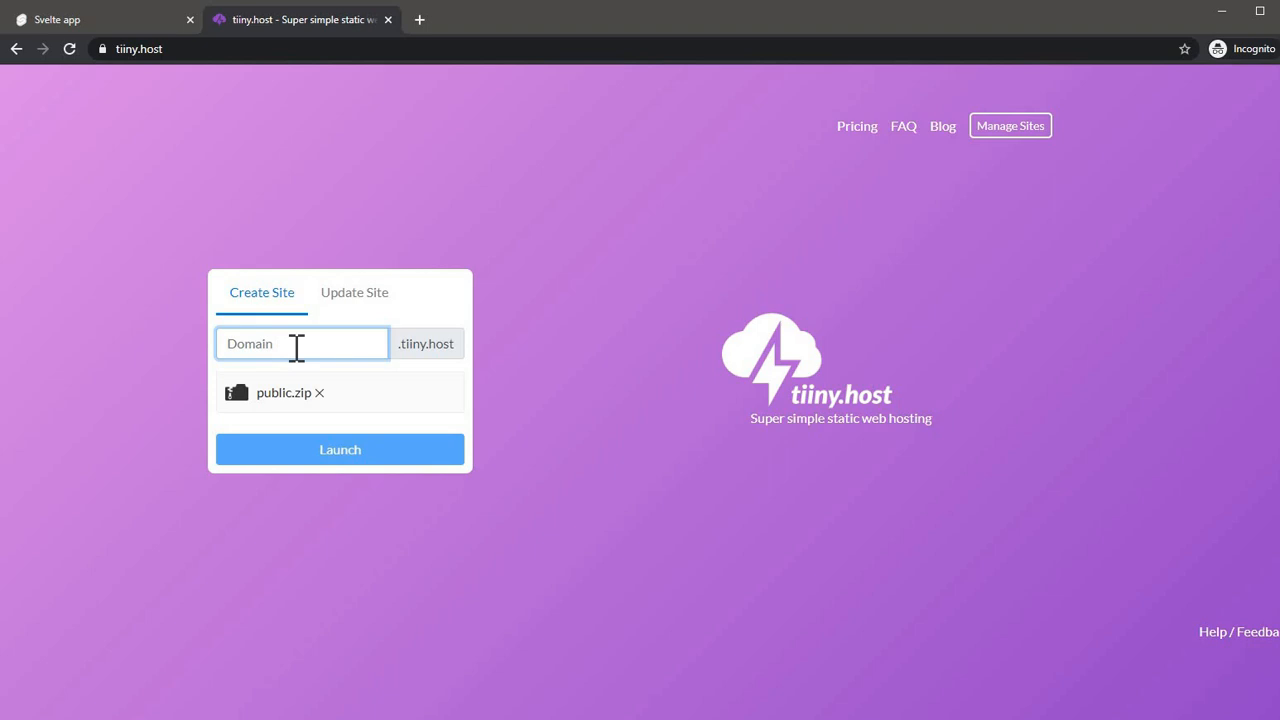
pyautogui.write('hn')
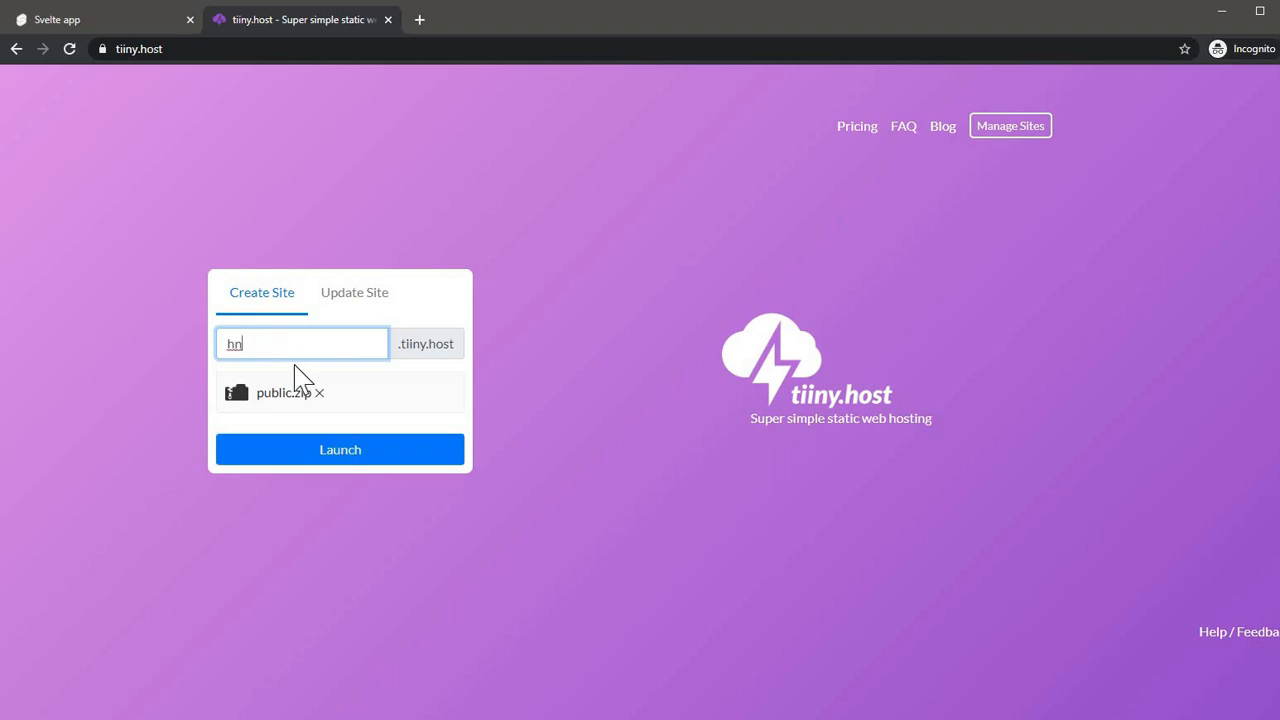
pyautogui.click(340, 449)
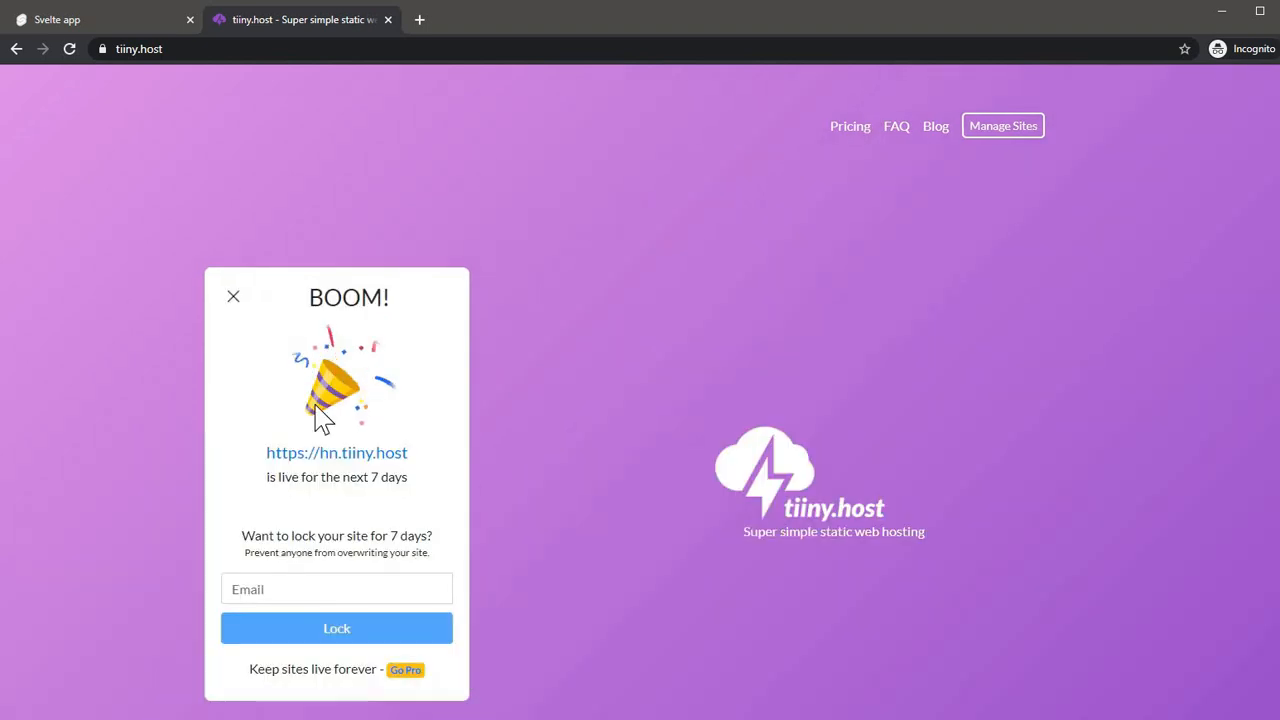
# - Open hn.tiiny.host and scroll through the live Hacker News app
pyautogui.click(336, 452)
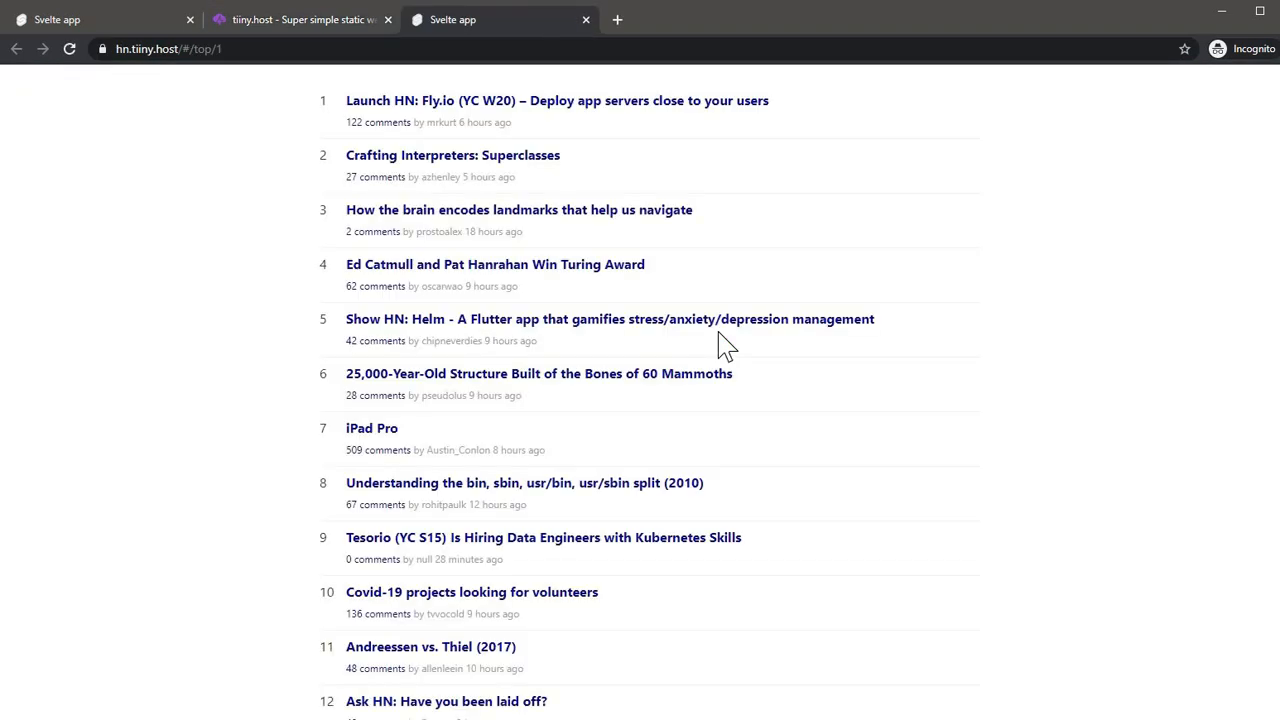
pyautogui.scroll(-3)
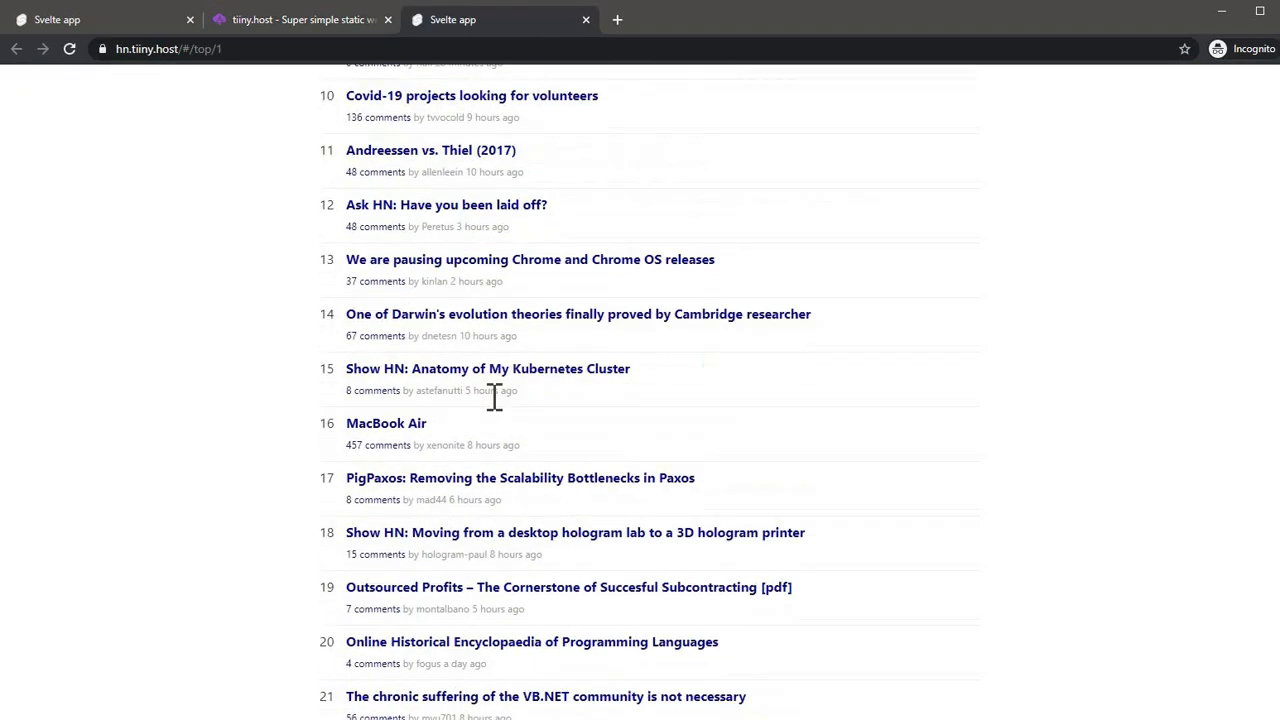